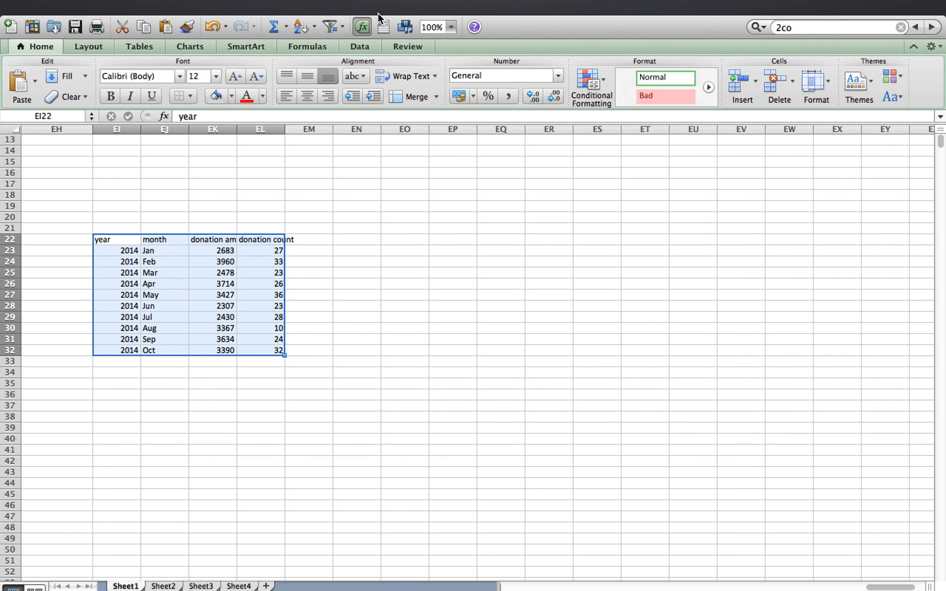
Choose the Circle Pack visualization for the loaded 125-row data set.
{"action": "left_click", "coordinate": [174, 568]}
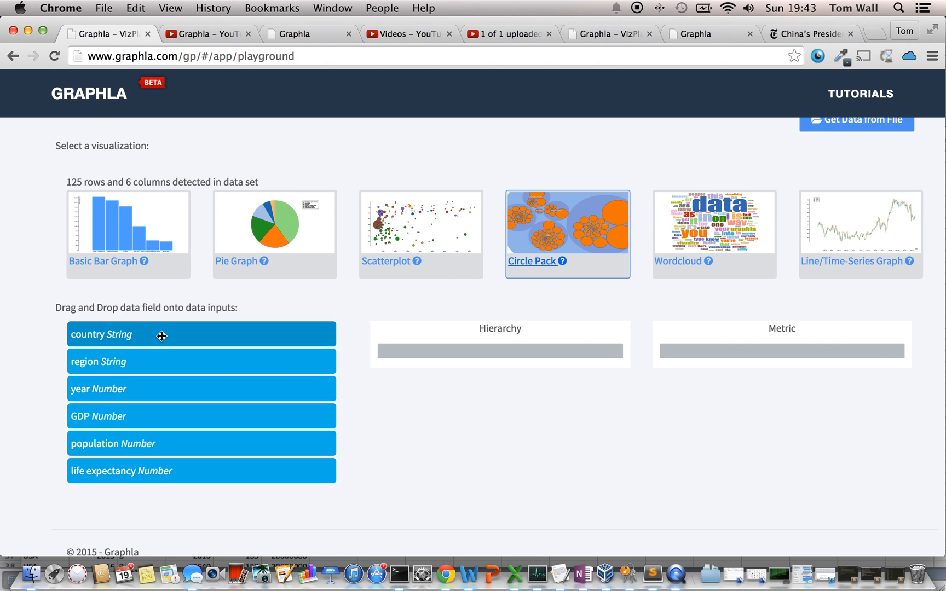
{"action": "mouse_move", "coordinate": [152, 366]}
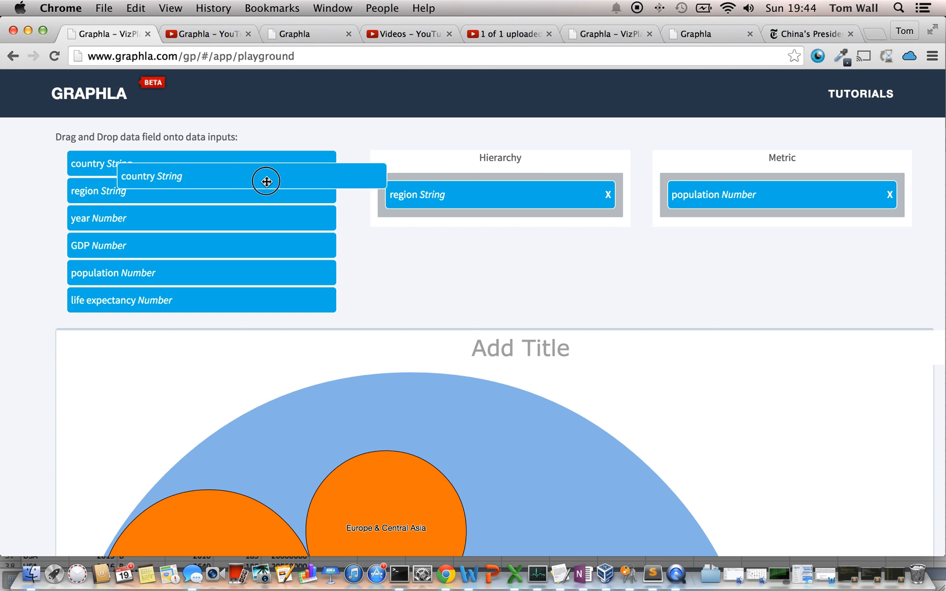
Scroll down to the mapping area with region as hierarchy and population as metric.
{"action": "scroll", "scroll_direction": "down", "scroll_amount": 3}
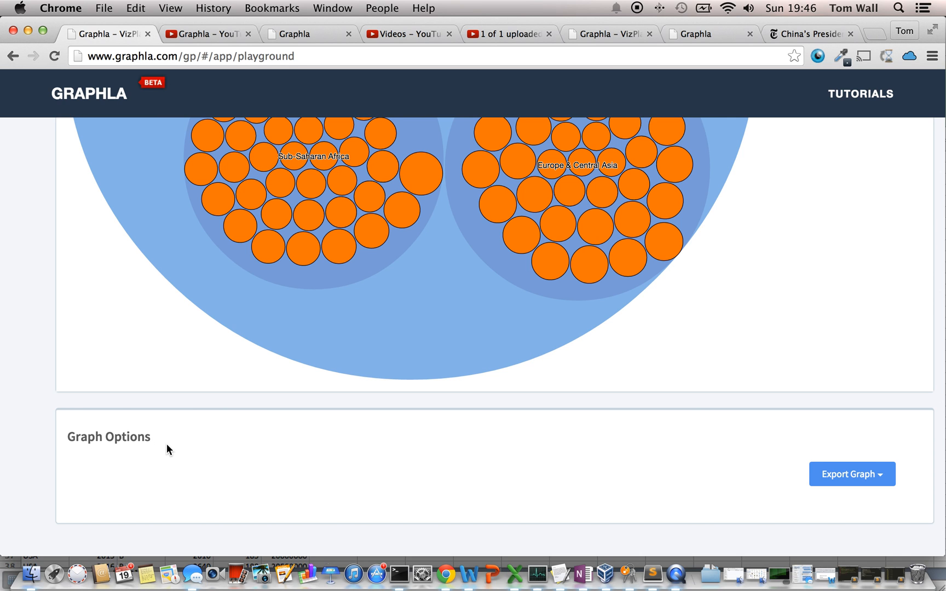